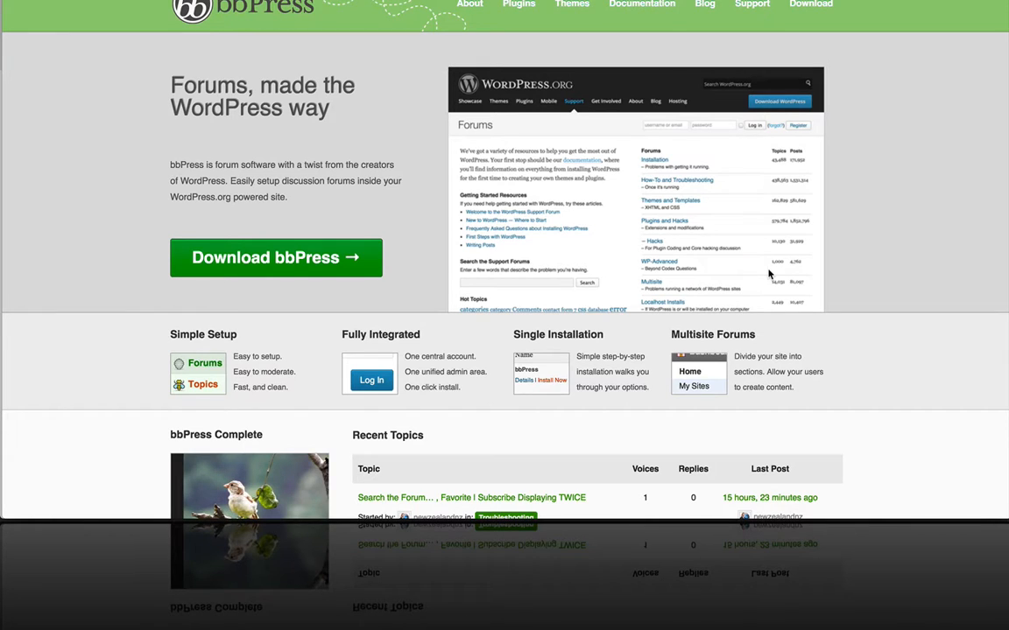
Tick Enable for bbPress on the LifterLMS Settings Integrations tab and save the settings.
scroll(down, 3)
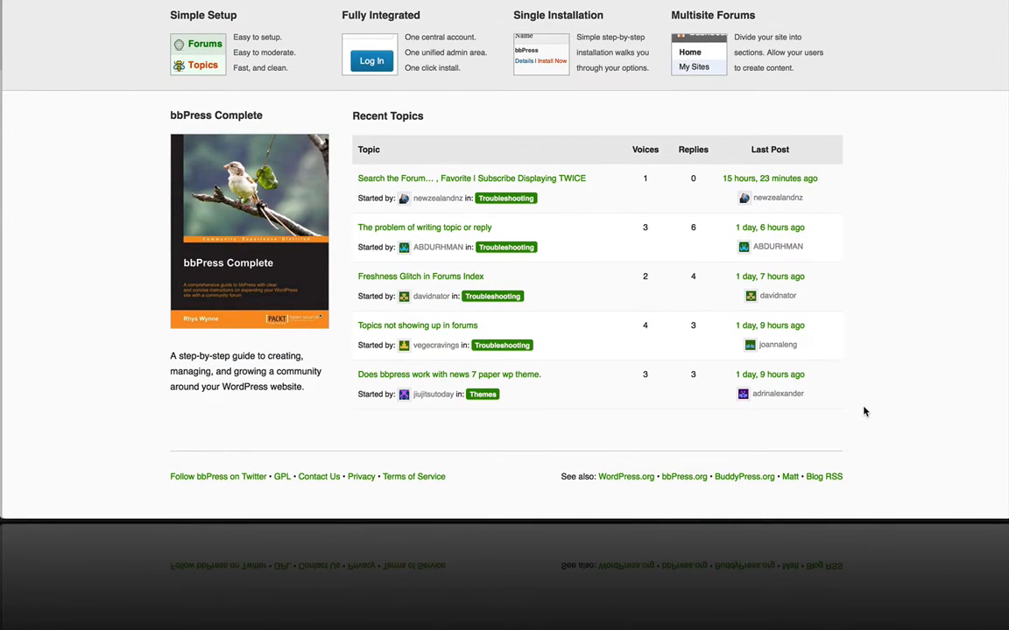
scroll(up, 3)
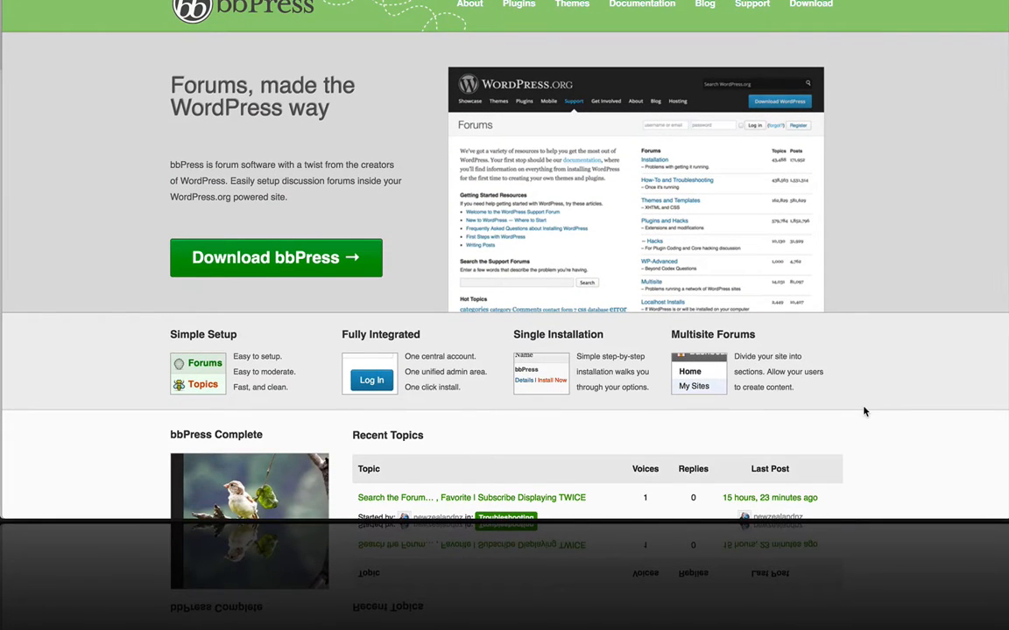
mouse_move(219, 186)
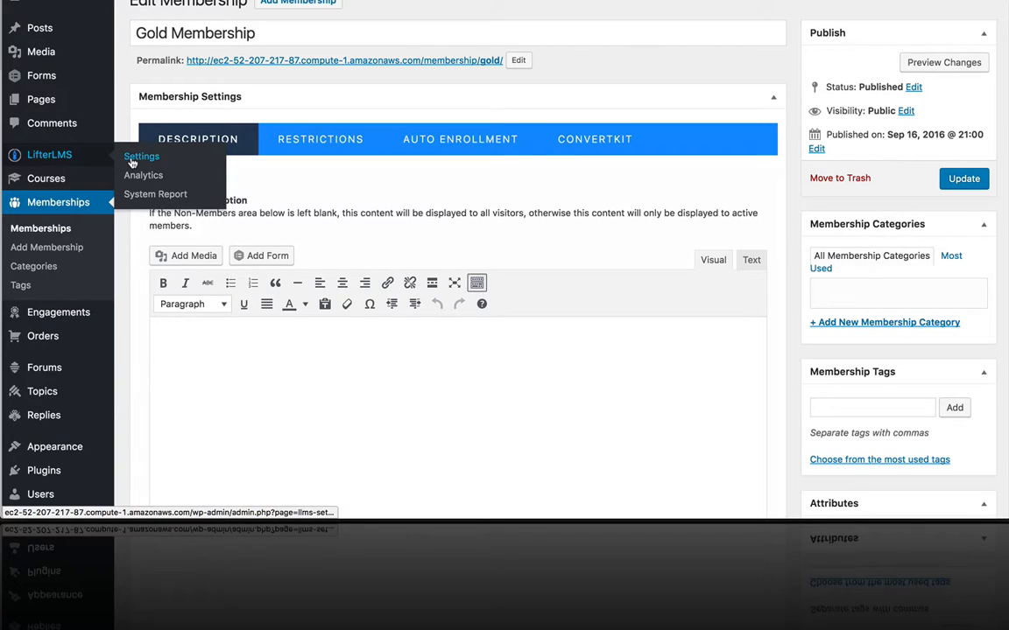
click(141, 156)
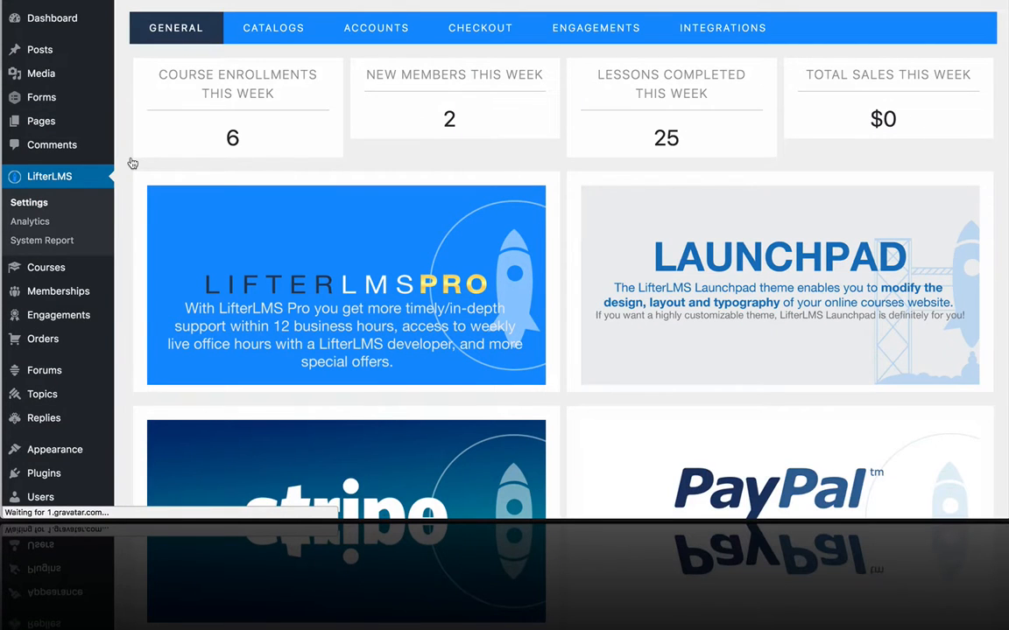
click(721, 27)
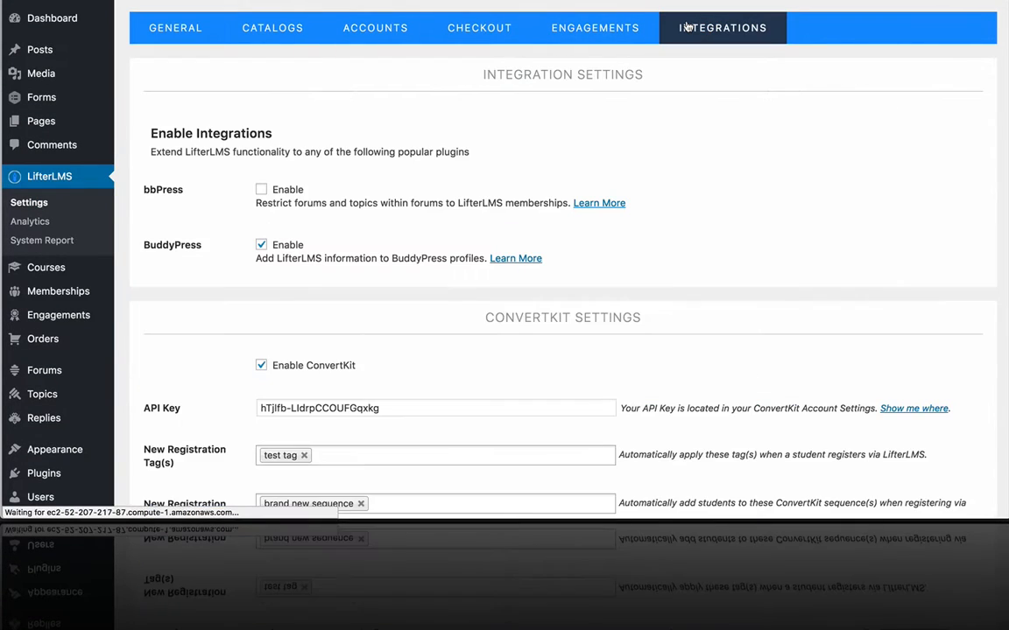
click(261, 189)
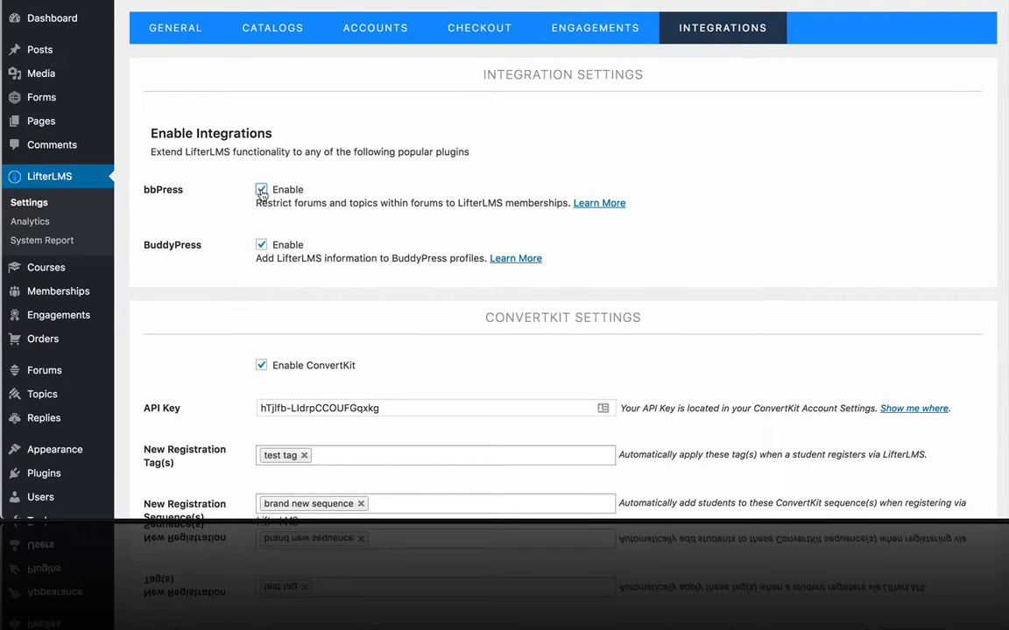
mouse_move(170, 190)
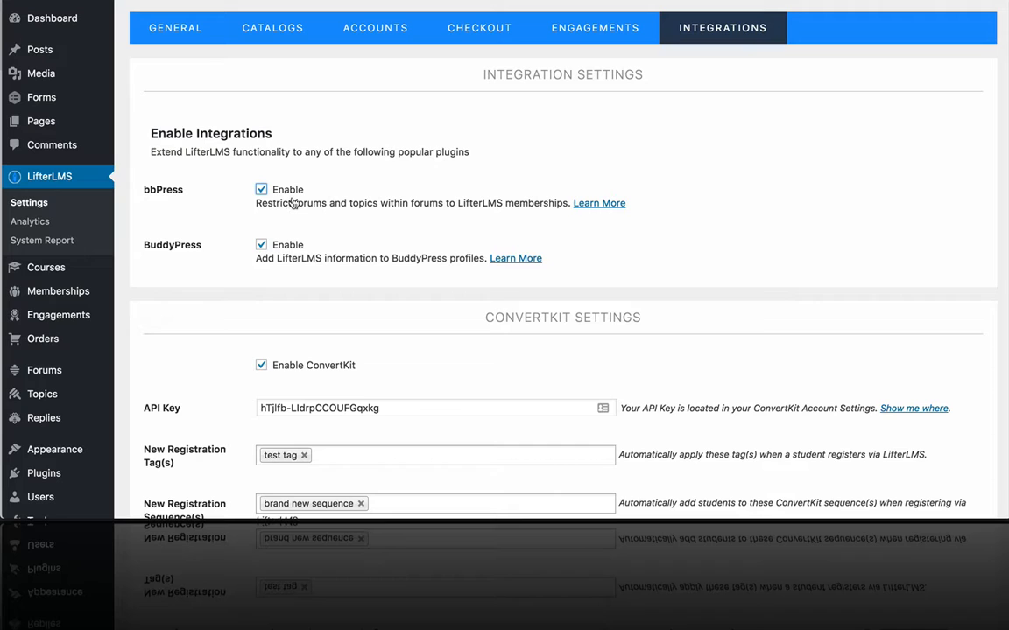
mouse_move(465, 206)
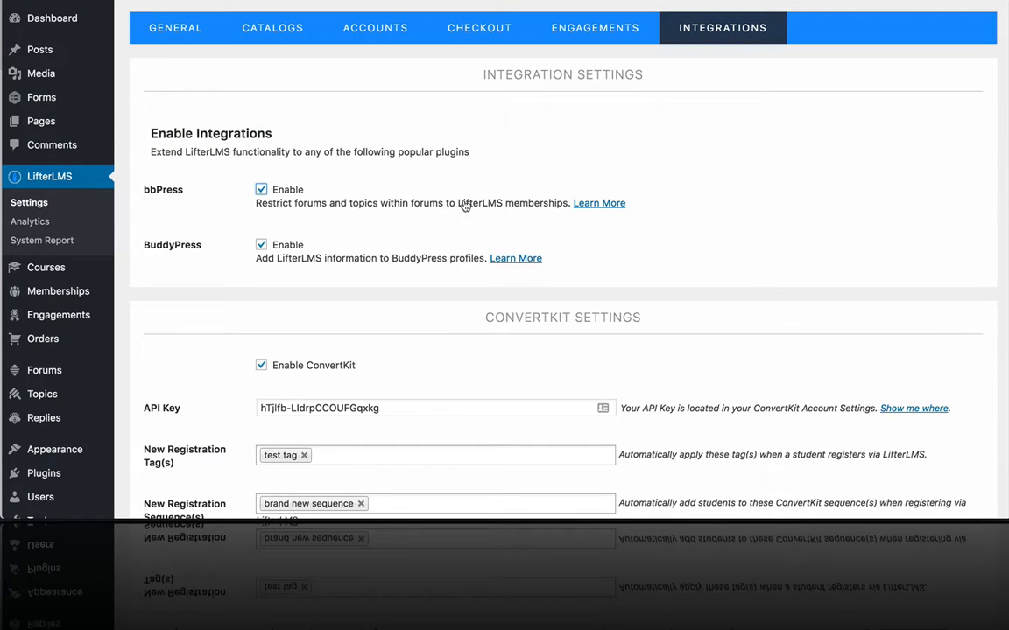
mouse_move(509, 206)
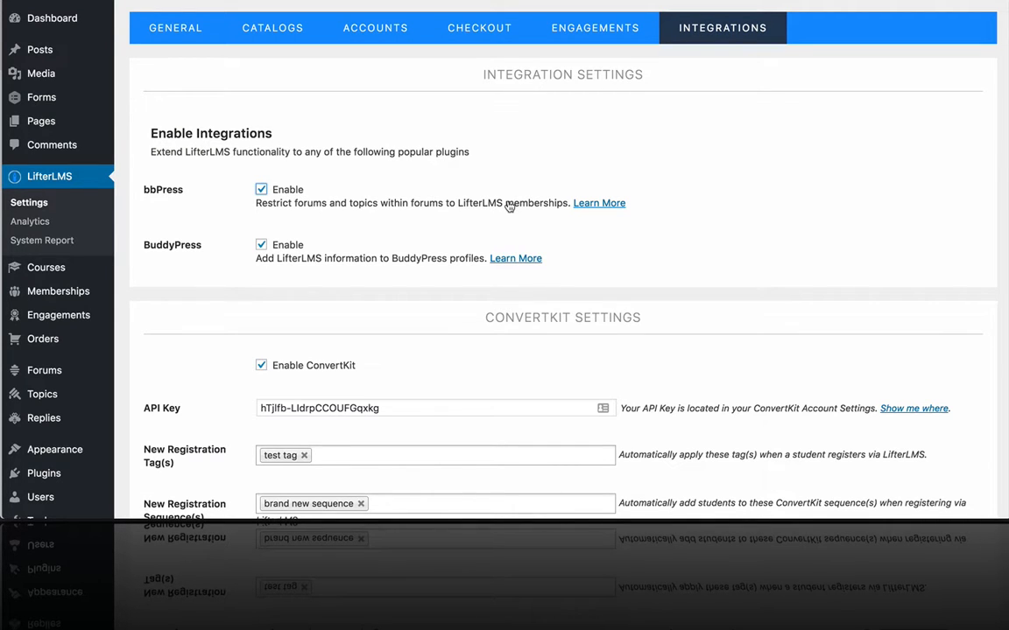
scroll(down, 3)
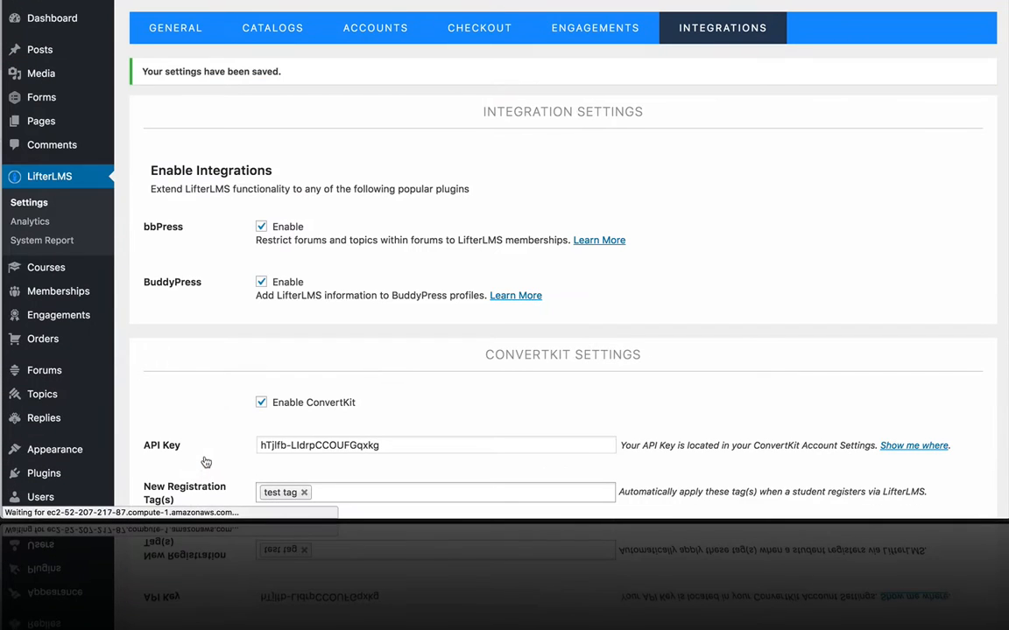
mouse_move(44, 371)
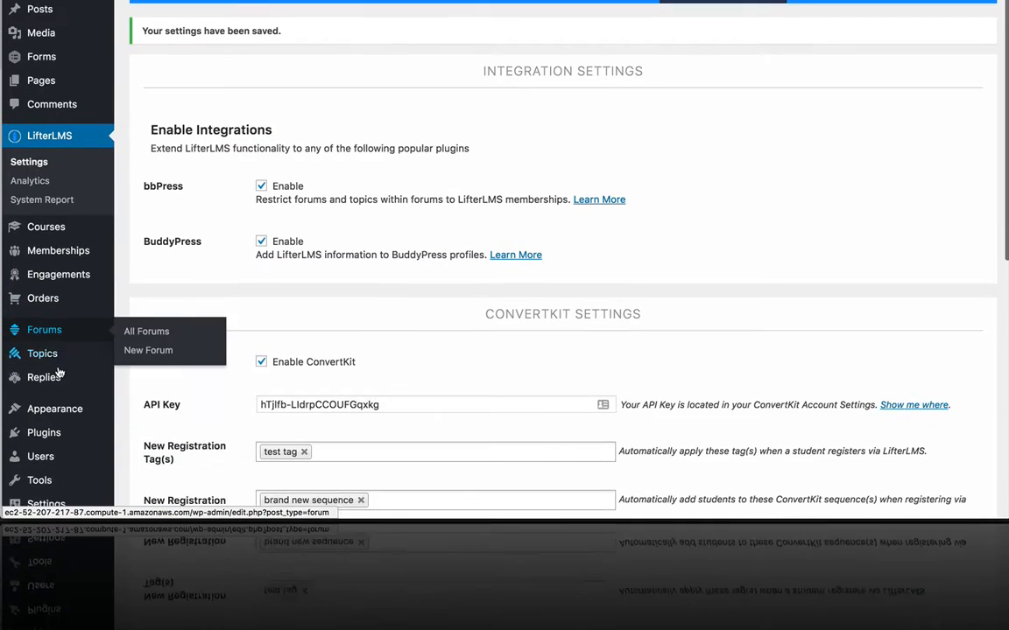
Open Installed Plugins and confirm bbPress is active alongside the LifterLMS add-ons.
click(43, 433)
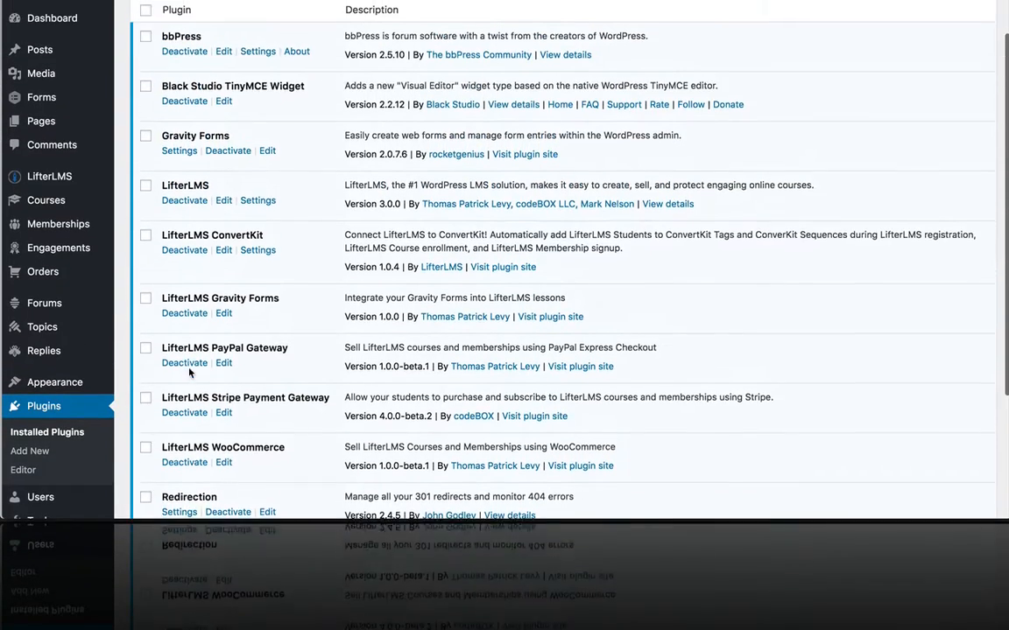
scroll(up, 3)
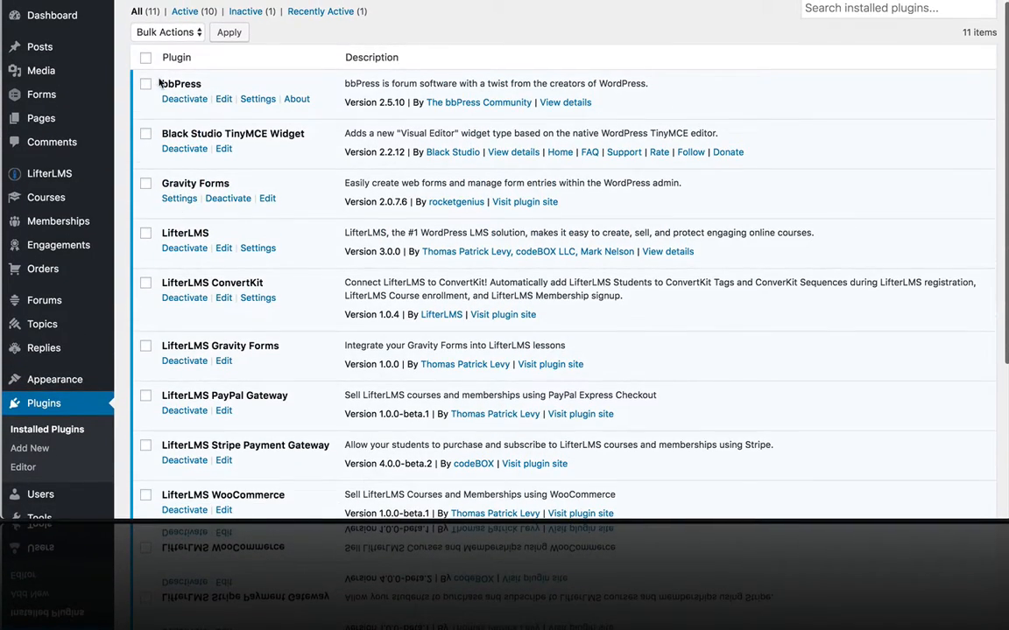
mouse_move(41, 119)
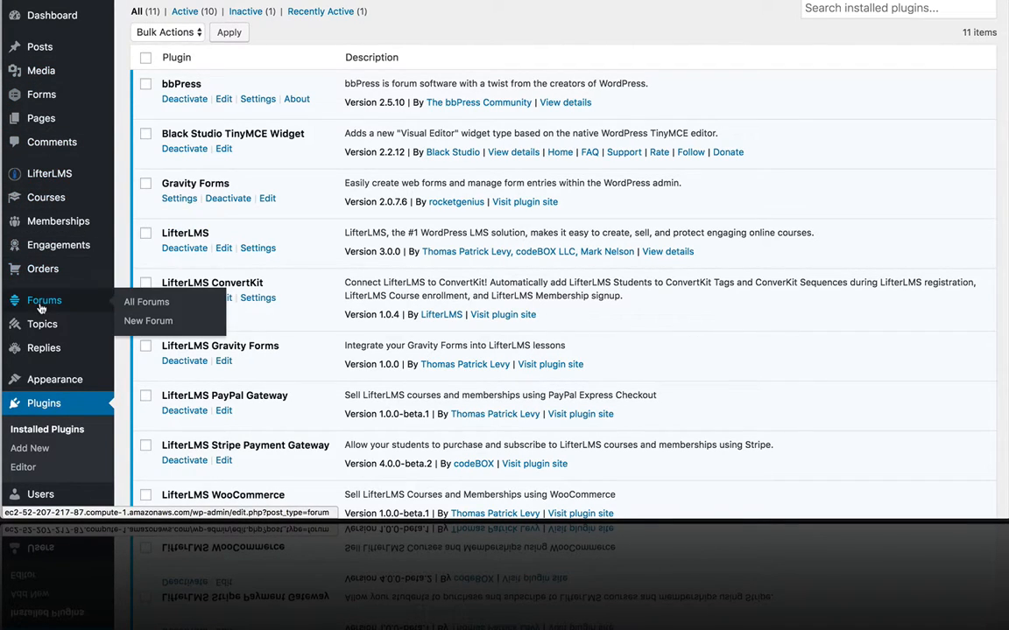
Start a new forum titled 'Music School Forum'.
click(148, 321)
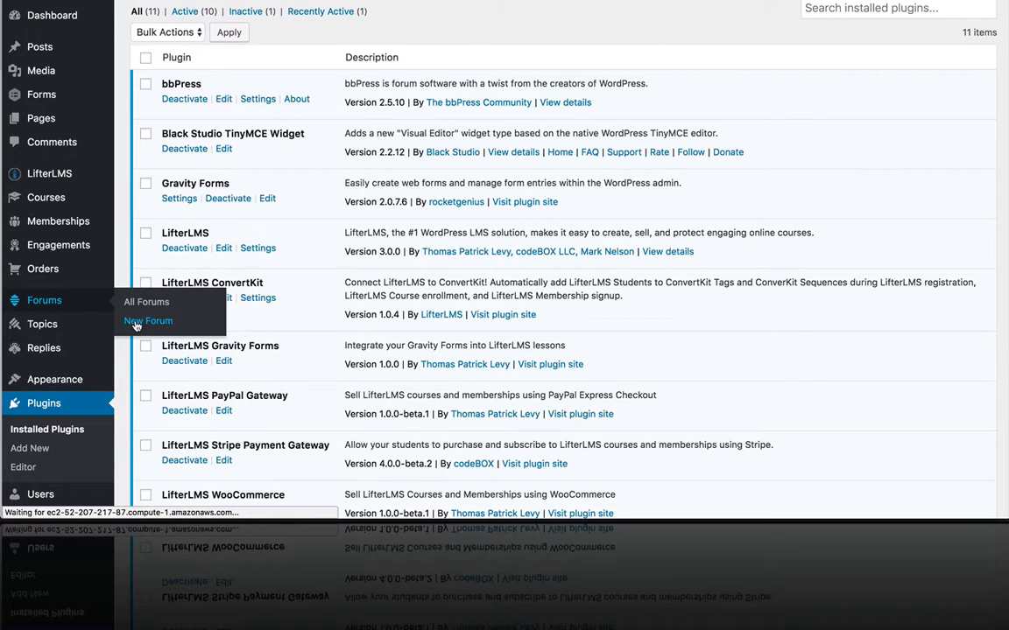
click(148, 320)
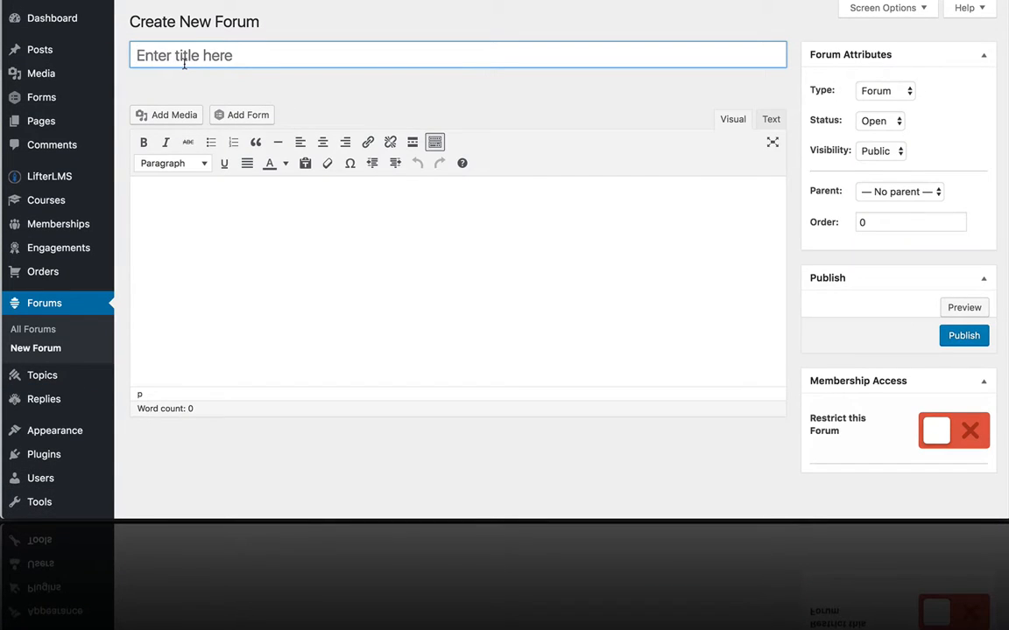
text(Music Sc)
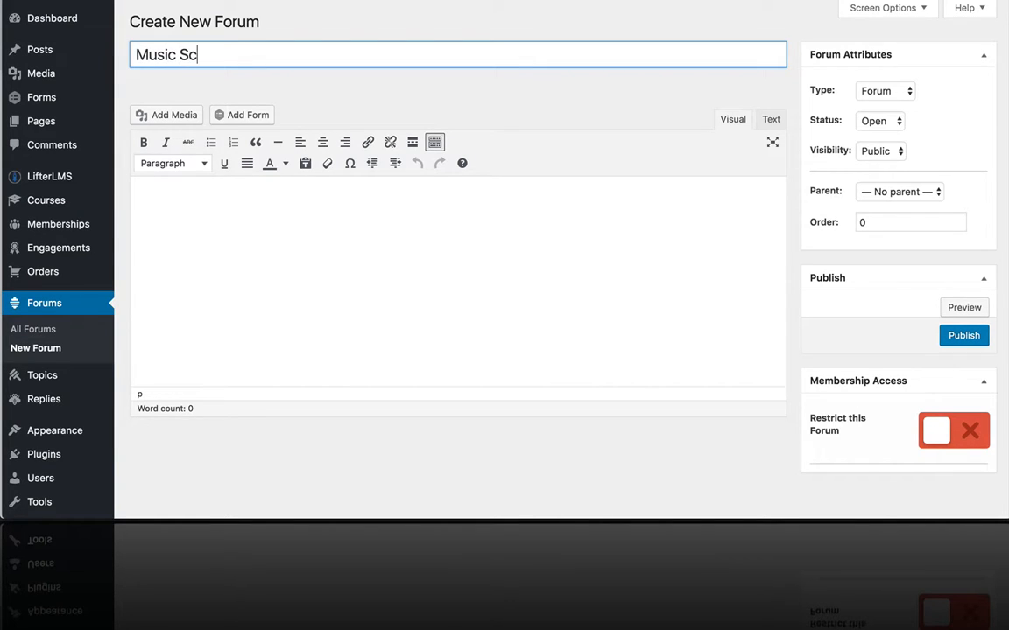
text(hool)
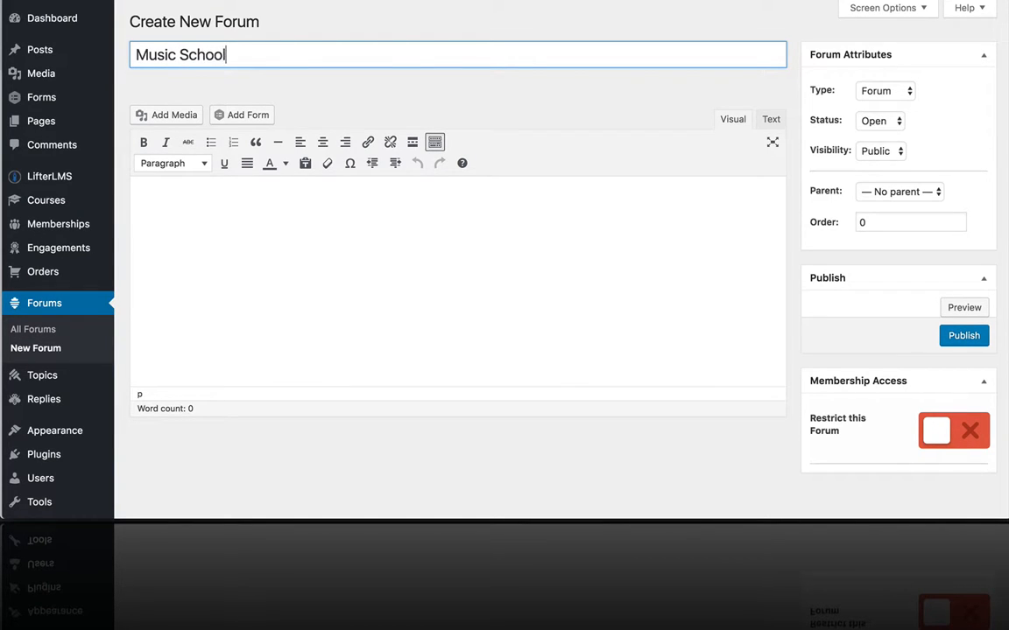
text(Forum)
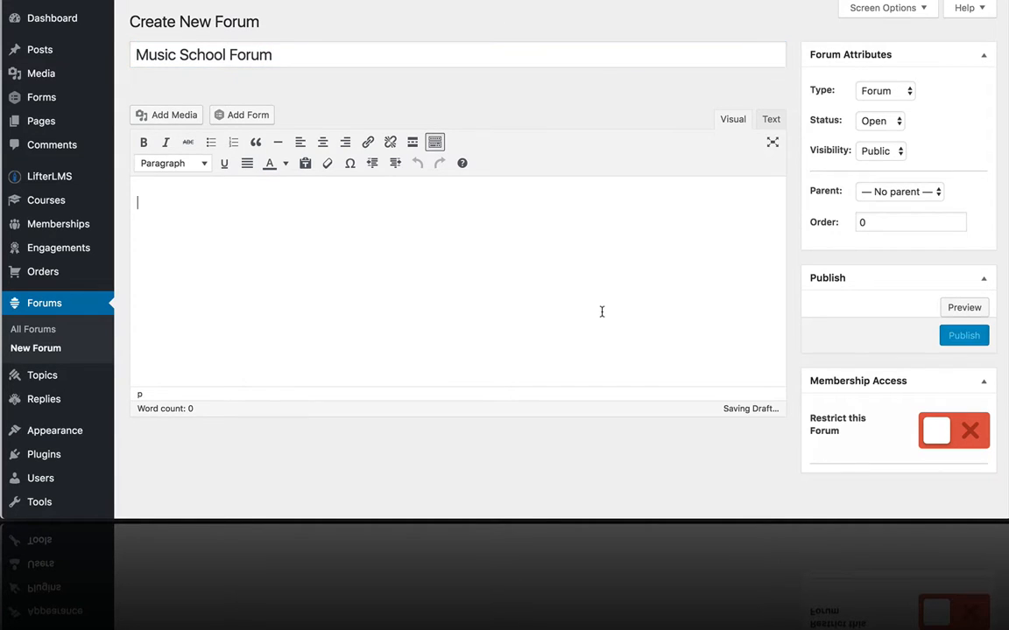
Turn on Restrict this Forum and select Gold Membership as the required membership.
click(953, 430)
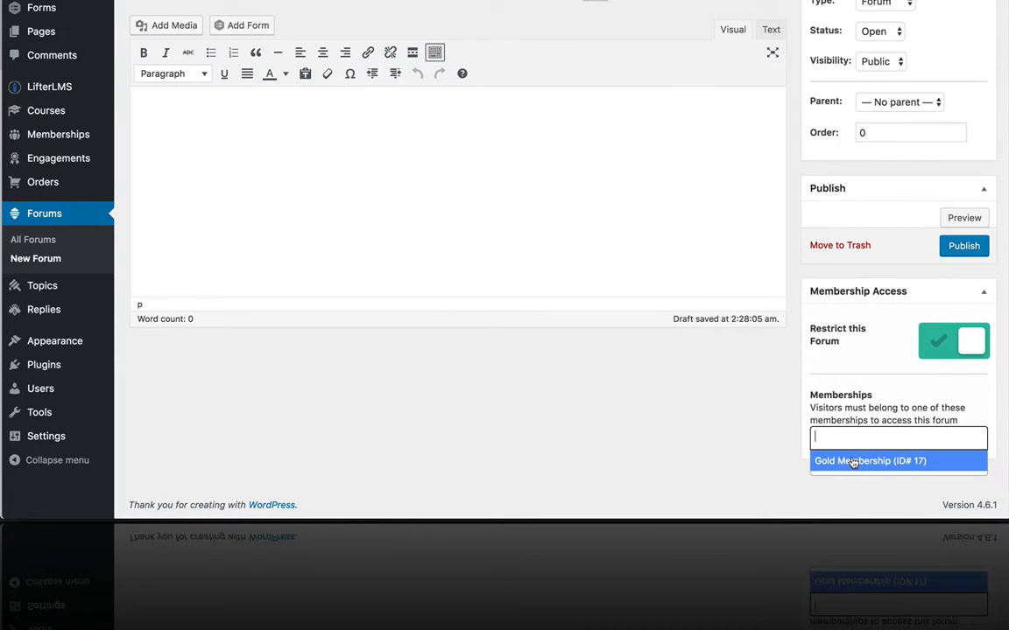
click(869, 461)
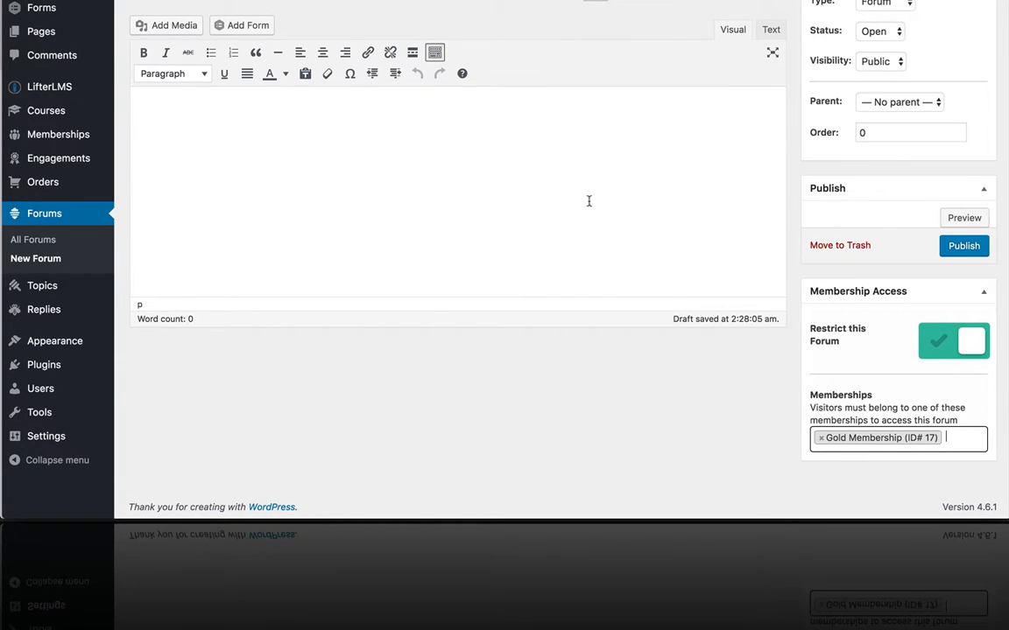
scroll(up, 3)
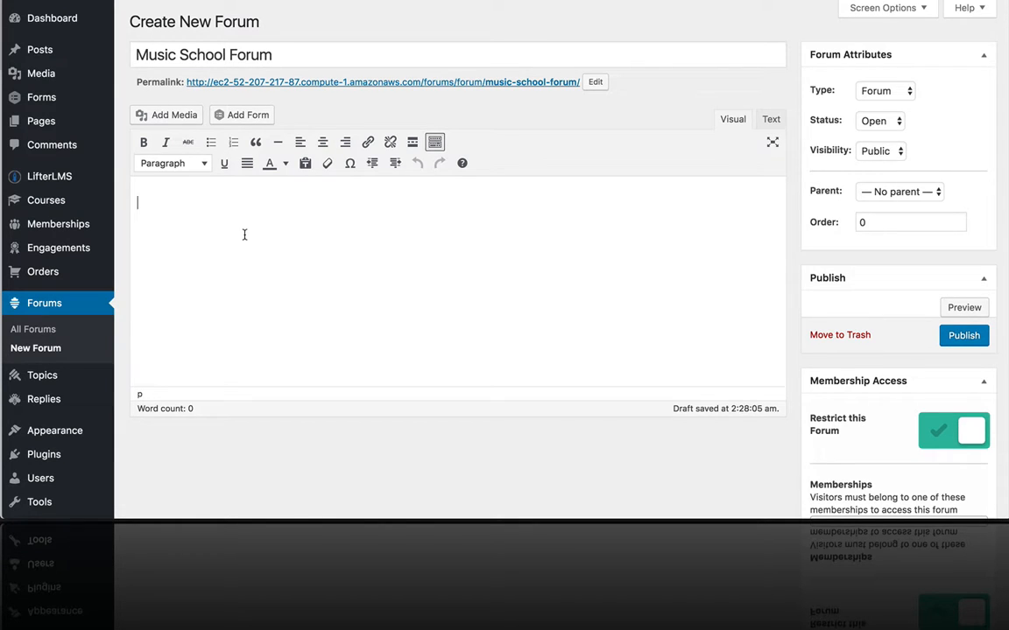
Enter the forum description 'This is where we have discussions outside of class'.
text(This is wh)
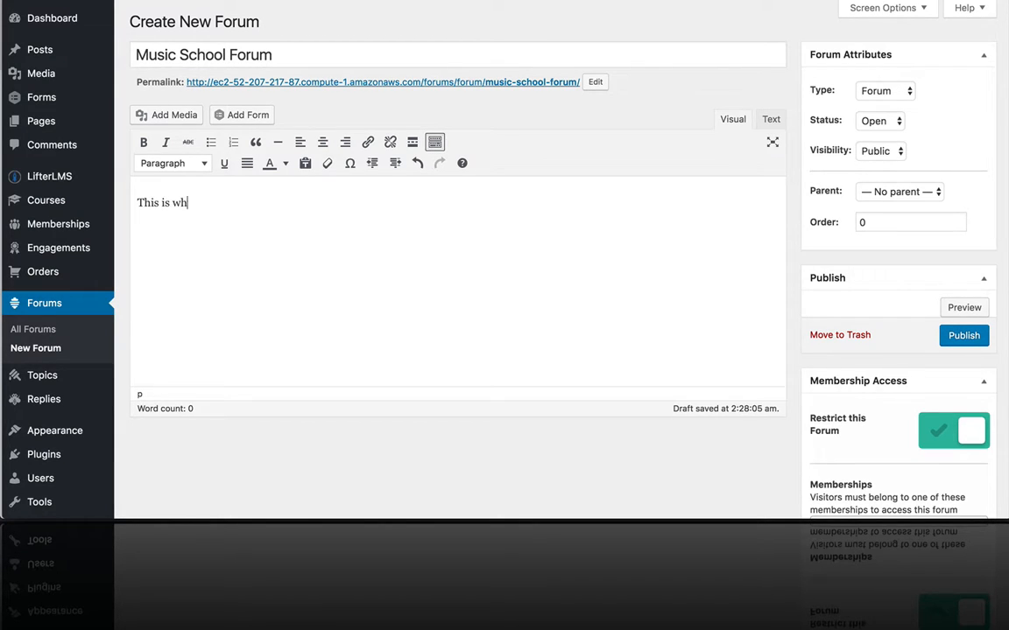
text(ere we)
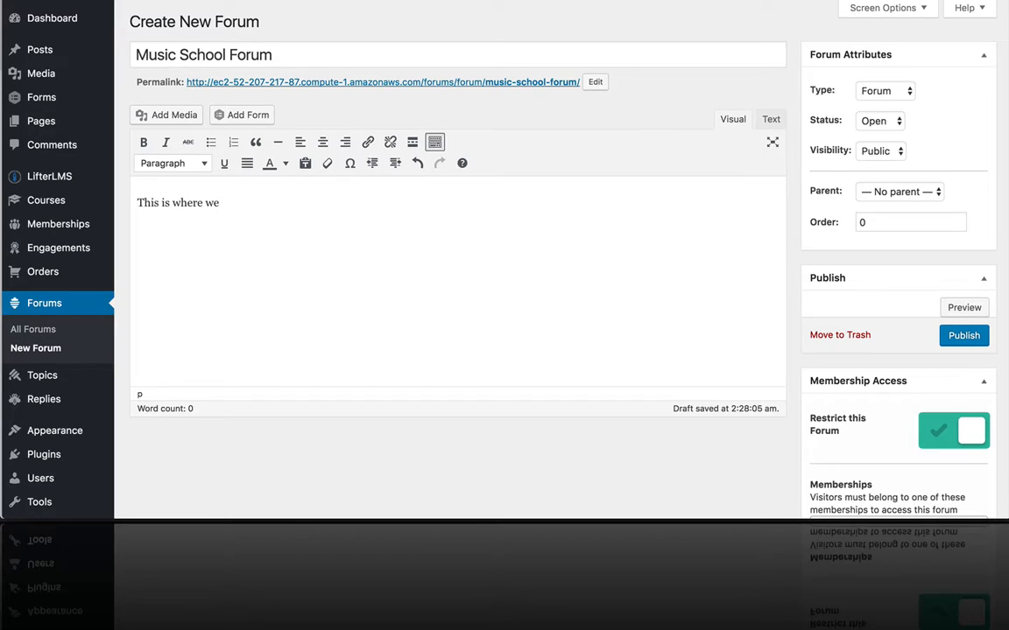
text(have discus)
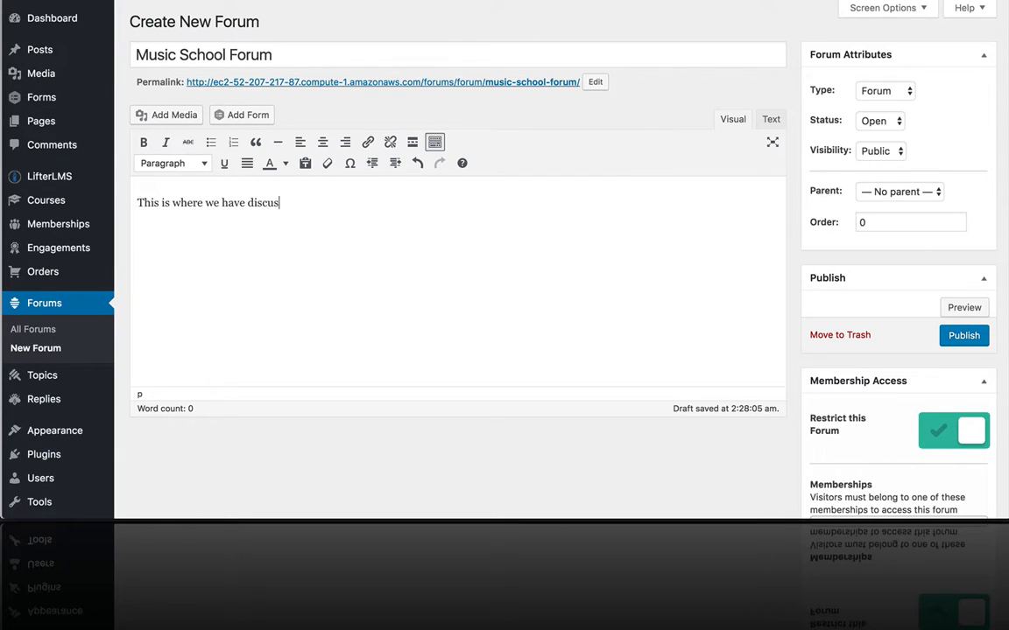
text(sions o)
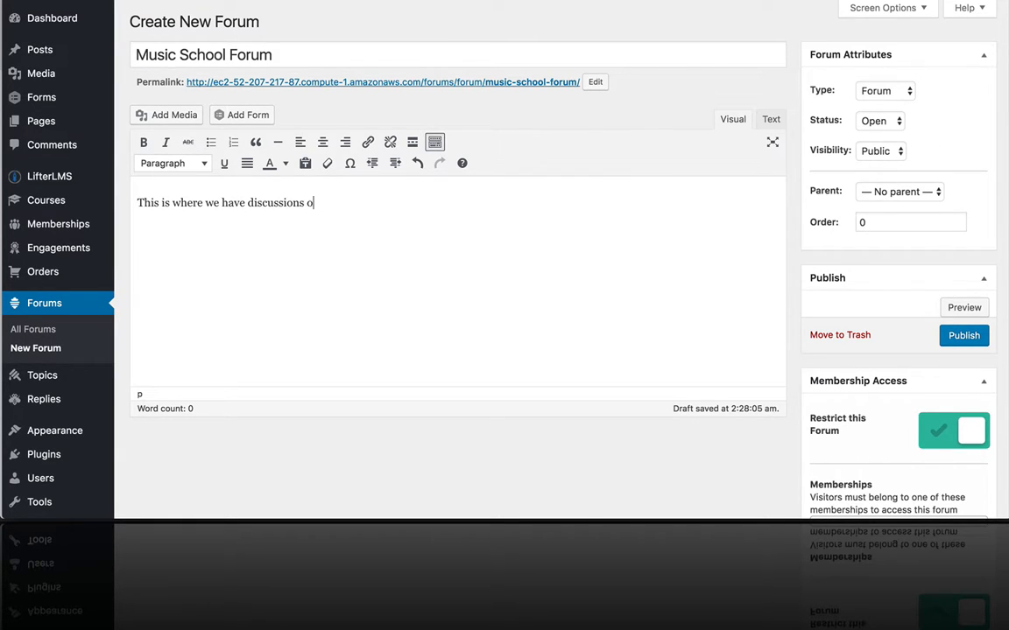
text(utside of class)
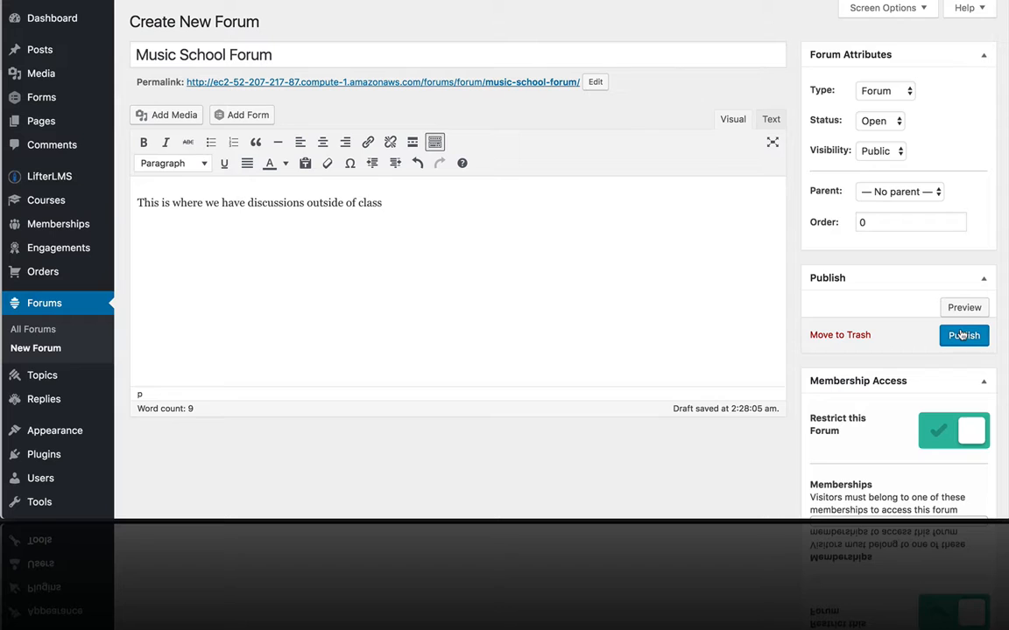
Publish the Music School Forum and view it on the live site.
click(964, 335)
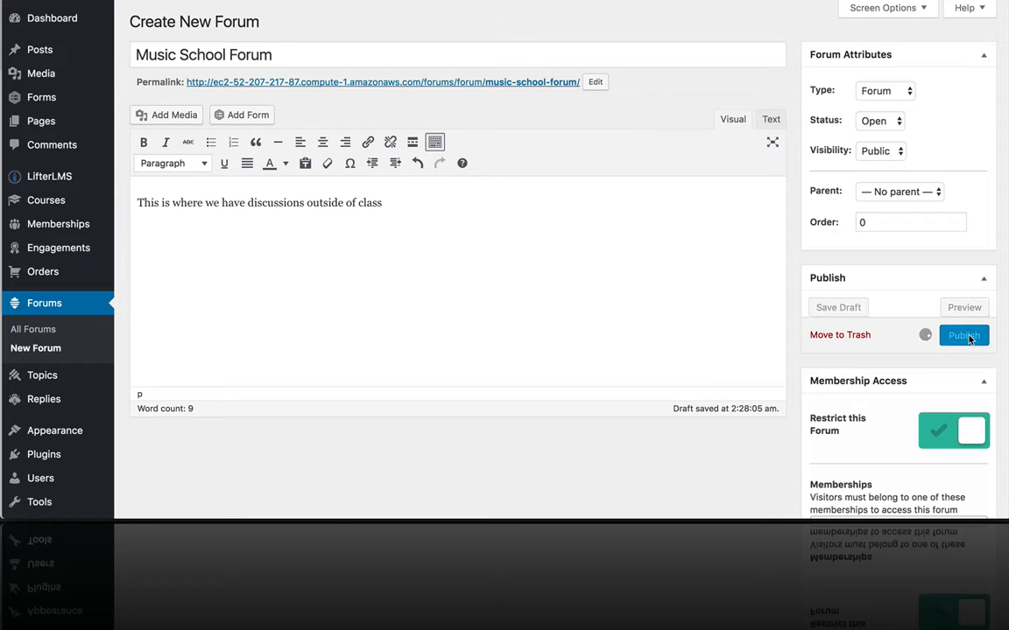
click(964, 336)
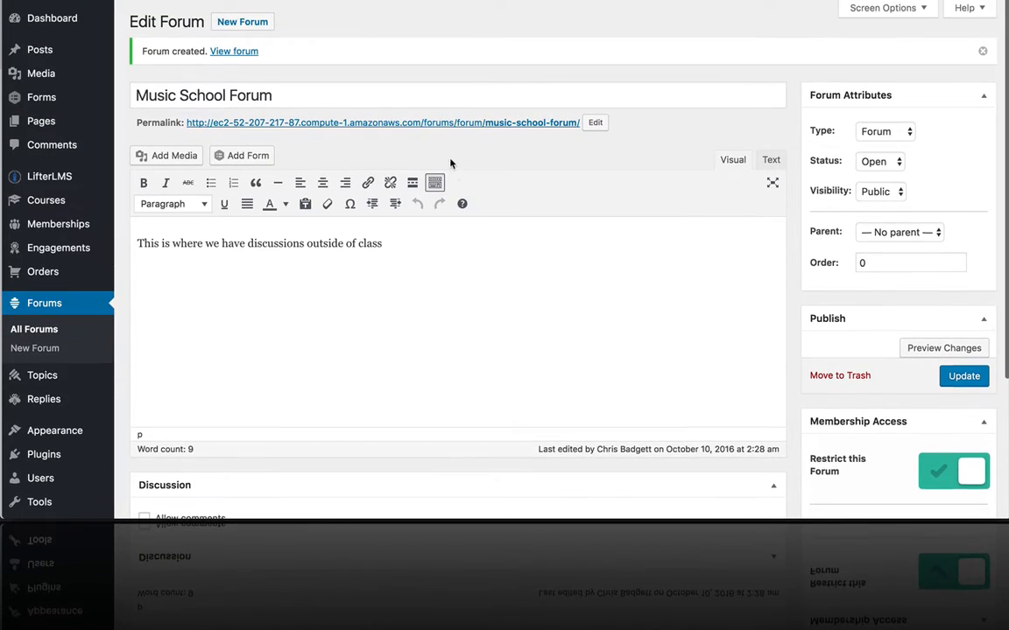
click(383, 123)
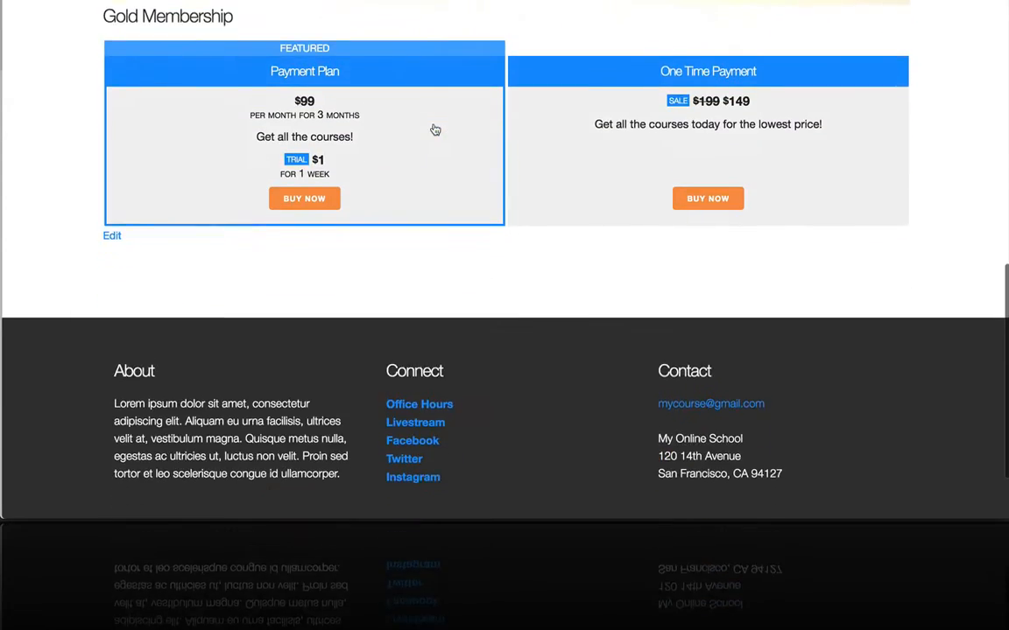
Scroll through the forum's Gold Membership pricing page, then open the site's front-end homepage.
scroll(down, 3)
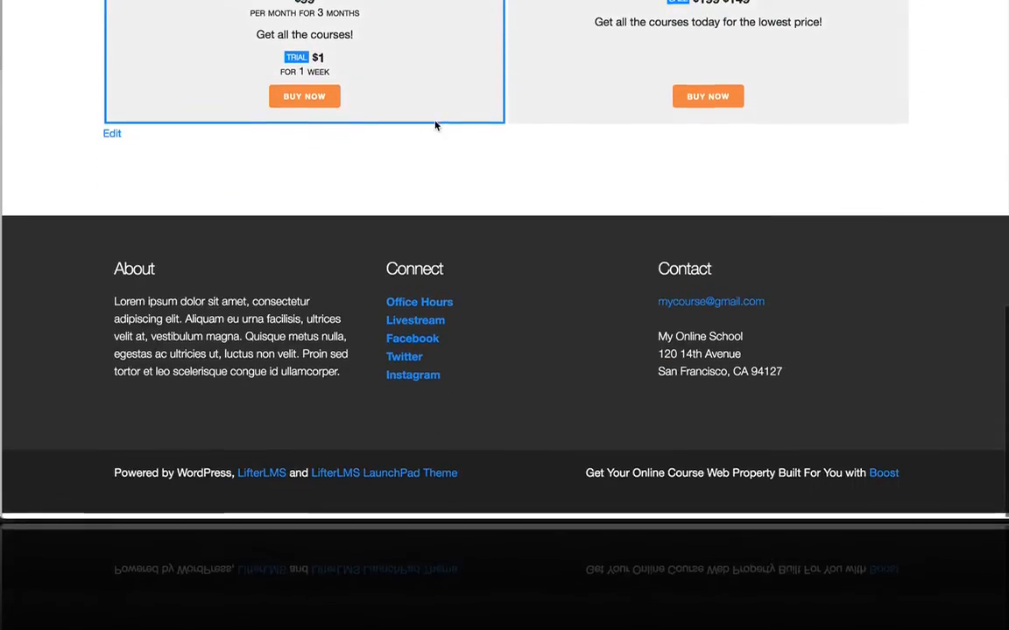
scroll(up, 3)
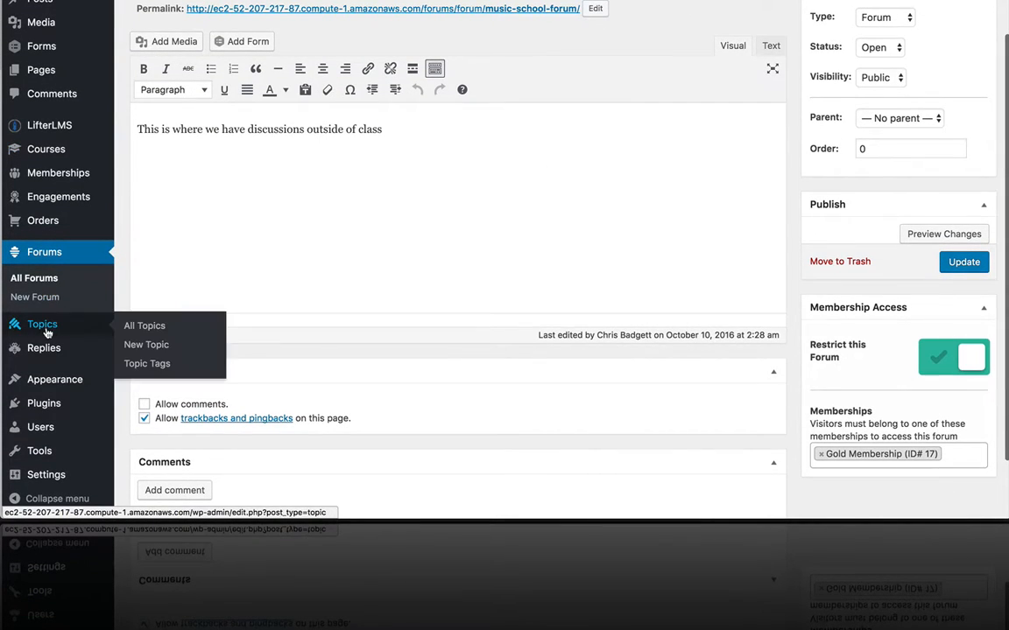
scroll(down, 3)
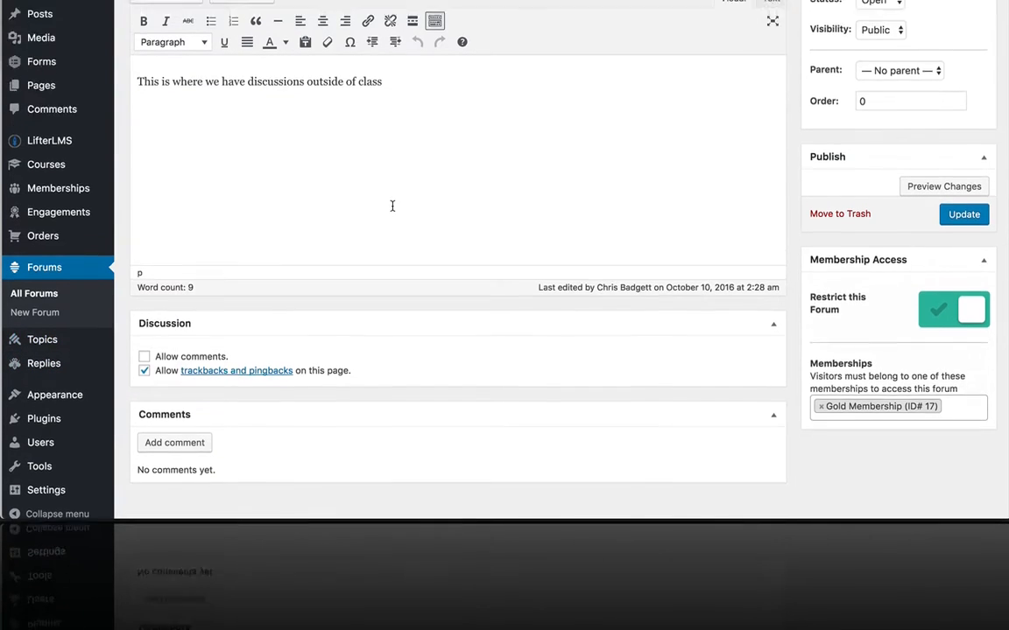
scroll(up, 3)
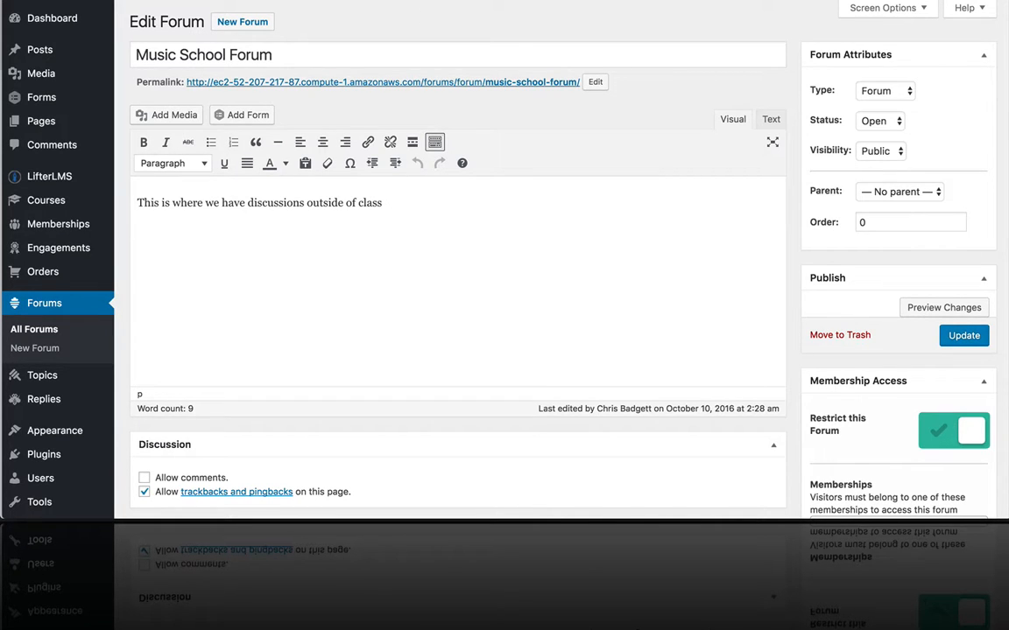
click(684, 35)
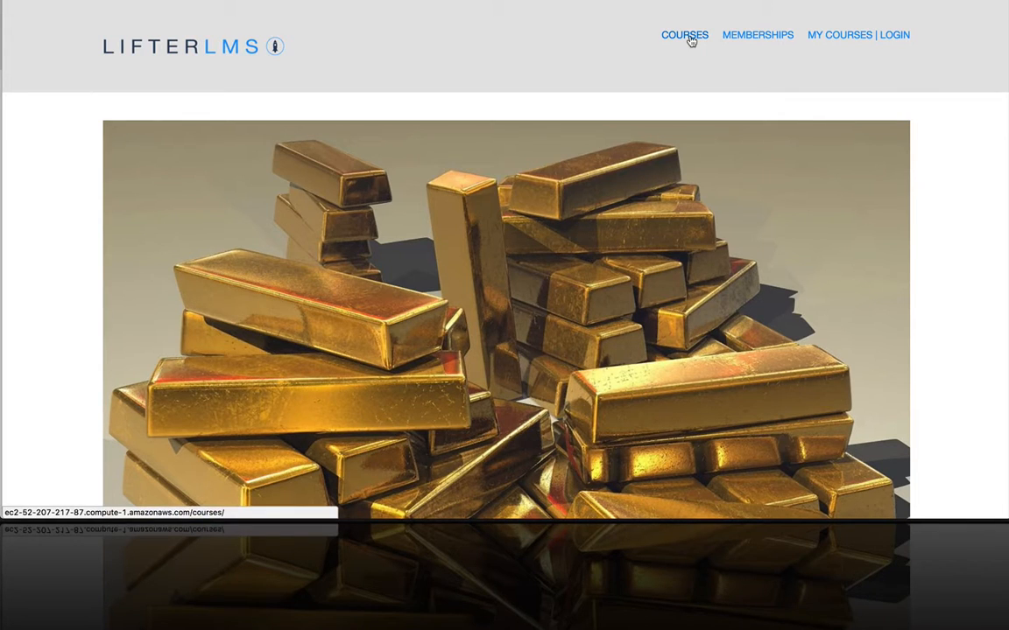
Open Lesson 1 of the Health and Fitness Course and scroll through it.
click(684, 35)
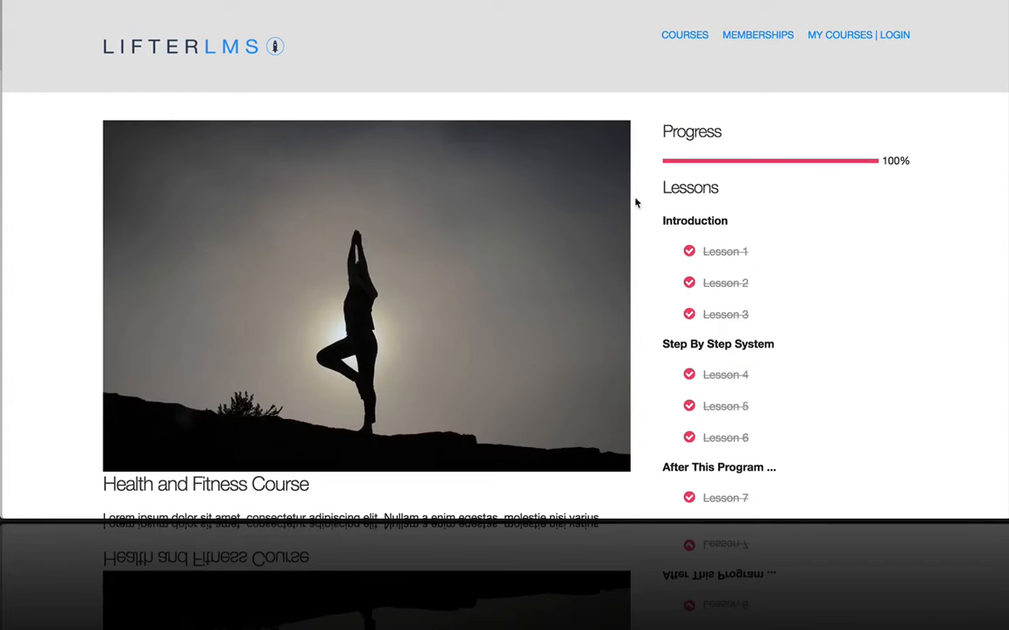
click(725, 251)
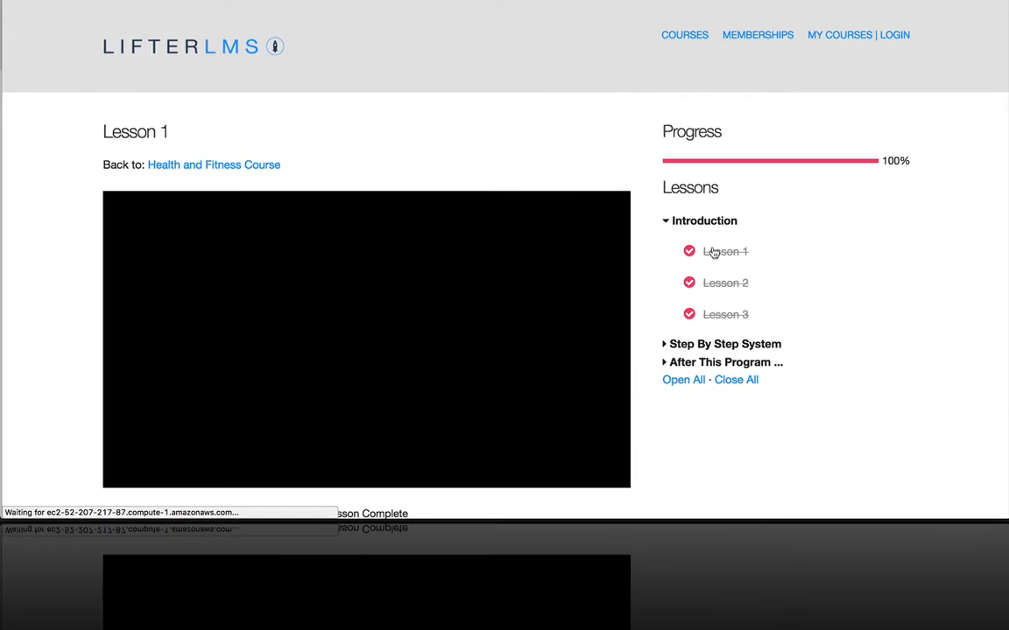
scroll(down, 3)
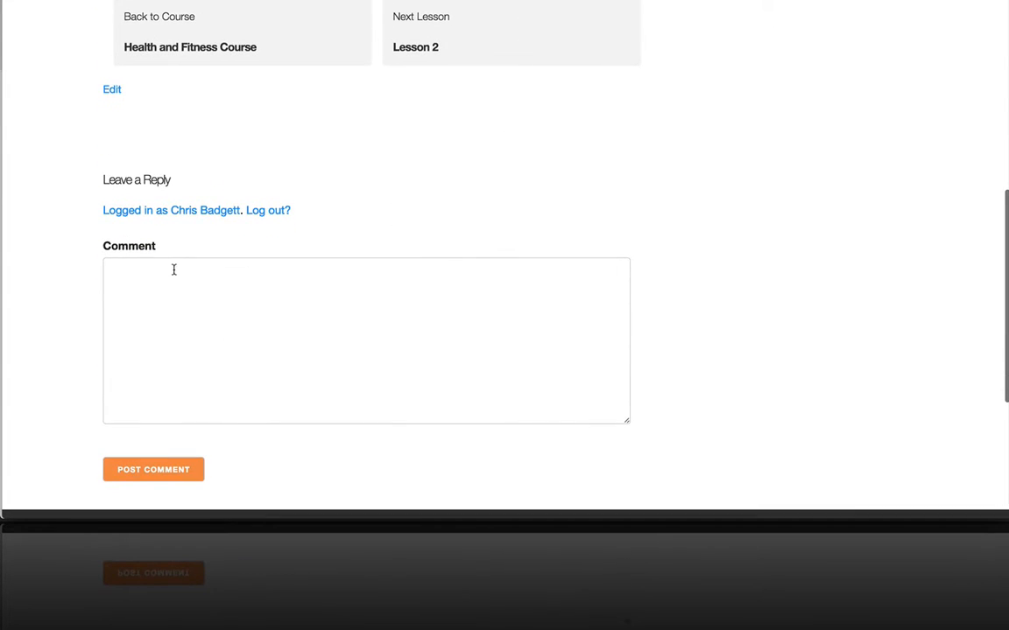
mouse_move(502, 390)
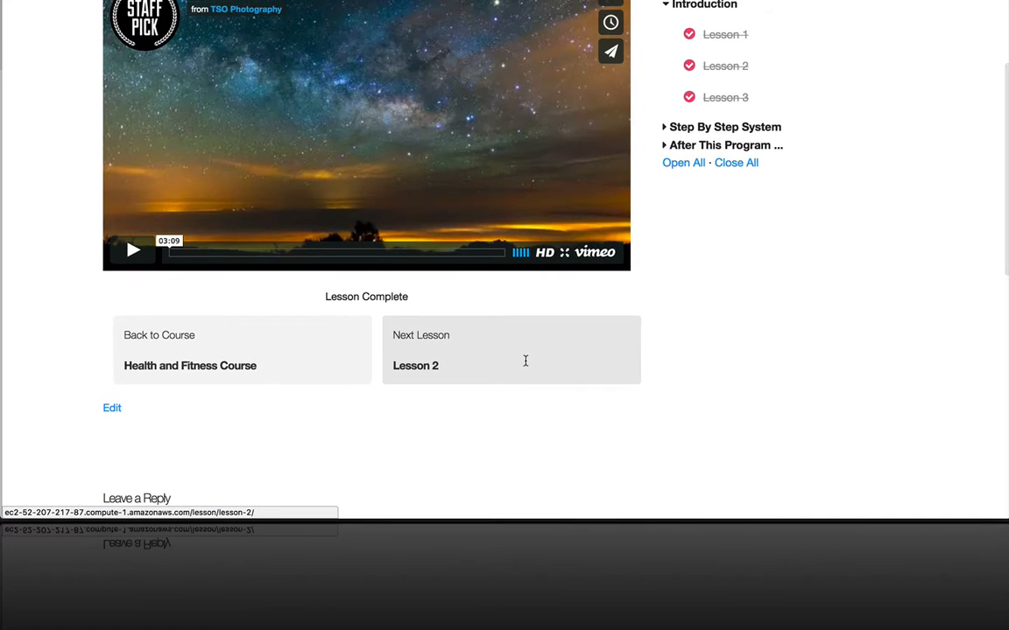
scroll(up, 3)
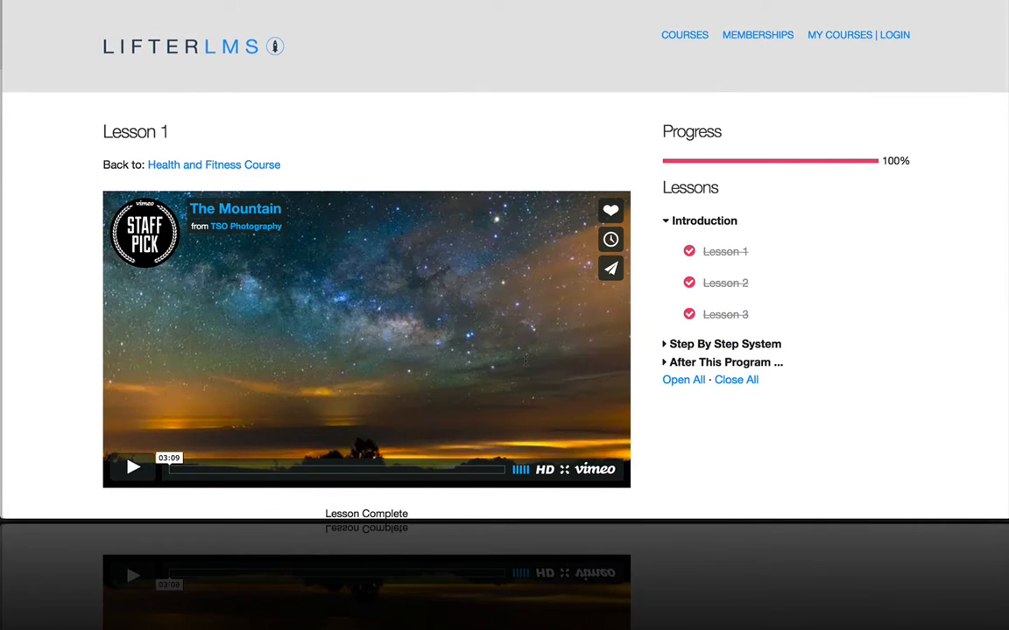